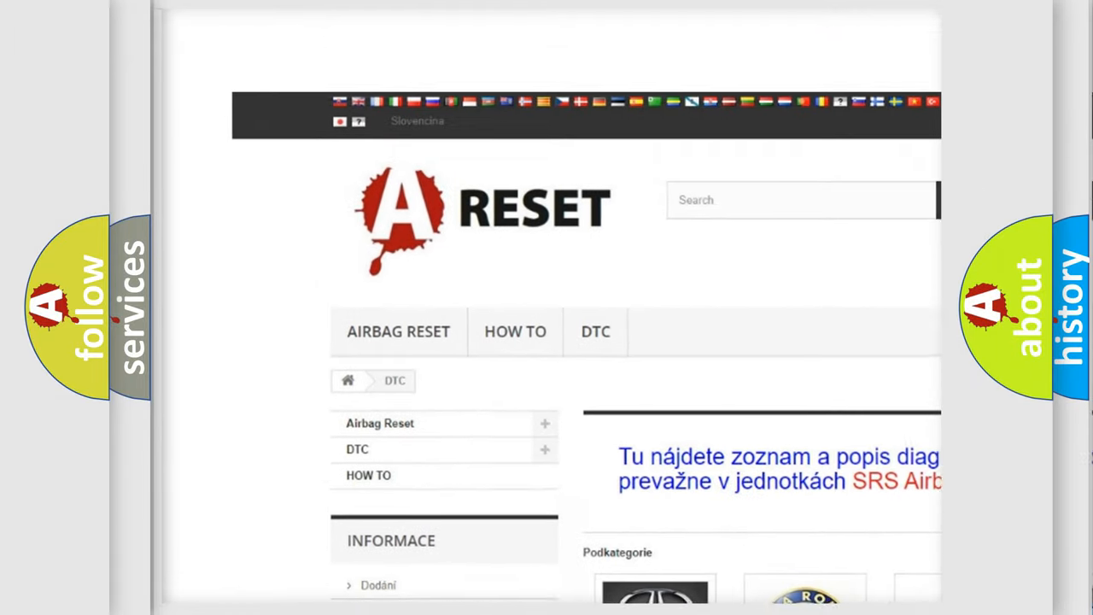
Step: Open the Jeep DTC tile from the category grid to list Jeep trouble codes
{"action": "scroll", "scroll_direction": "down", "scroll_amount": 3}
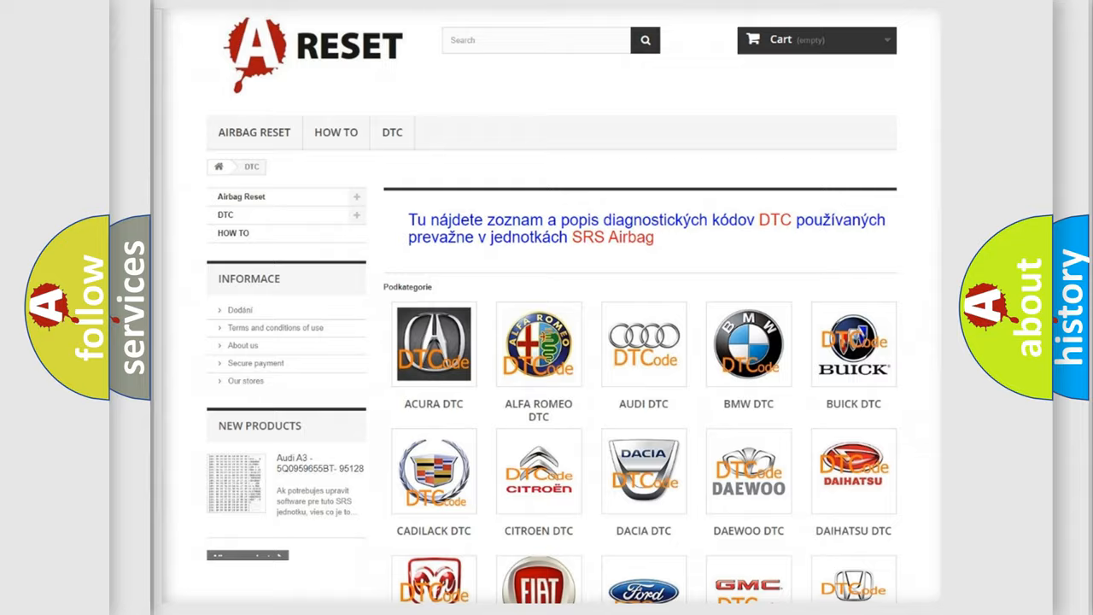
{"action": "scroll", "scroll_direction": "down", "scroll_amount": 3}
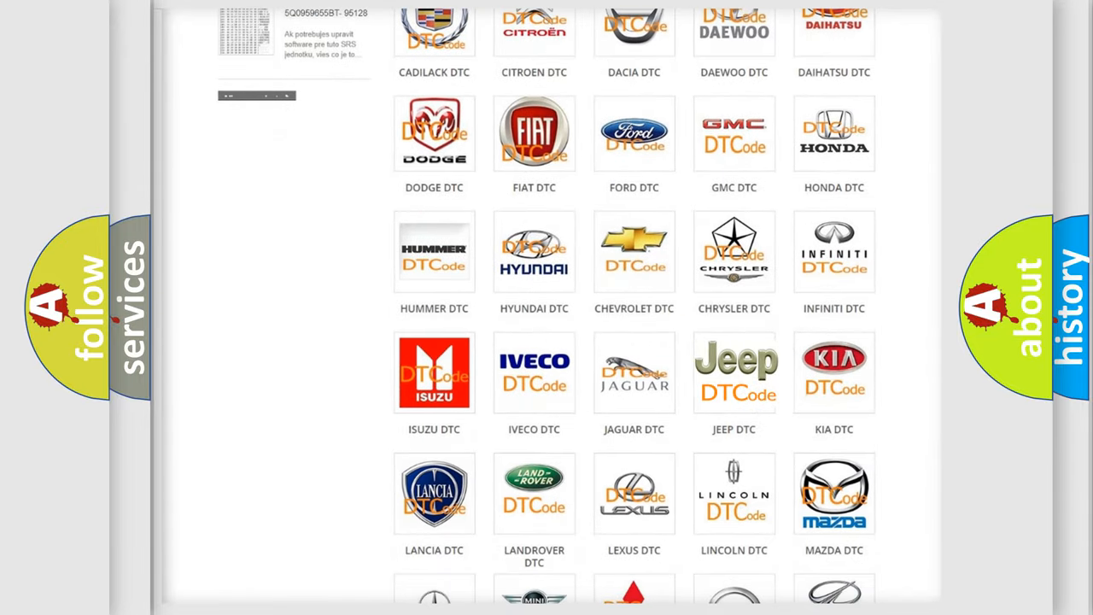
{"action": "left_click", "coordinate": [734, 372]}
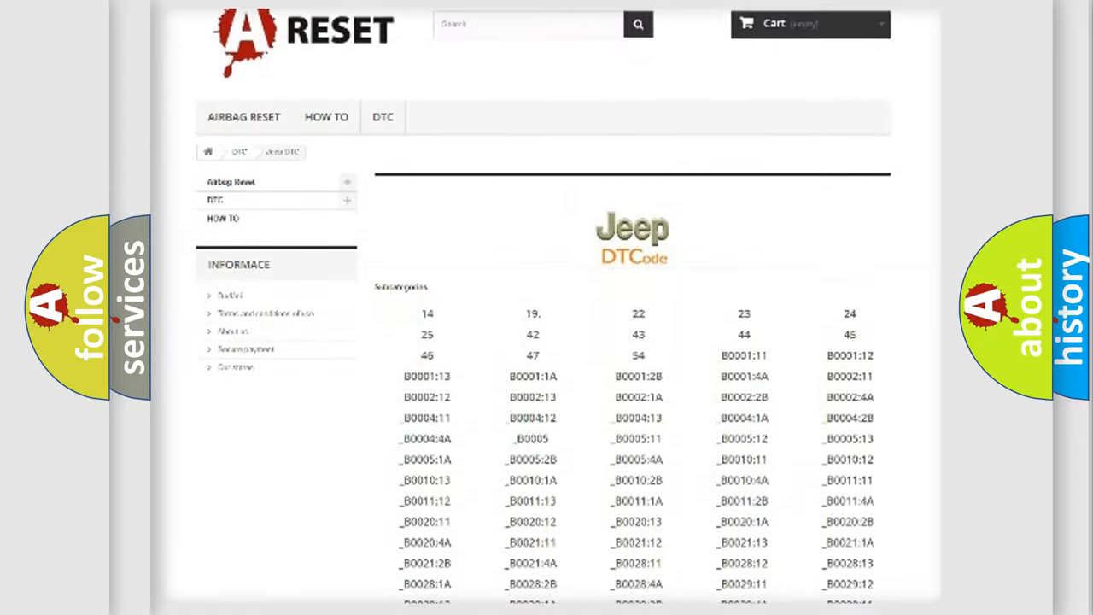
{"action": "scroll", "scroll_direction": "down", "scroll_amount": 3}
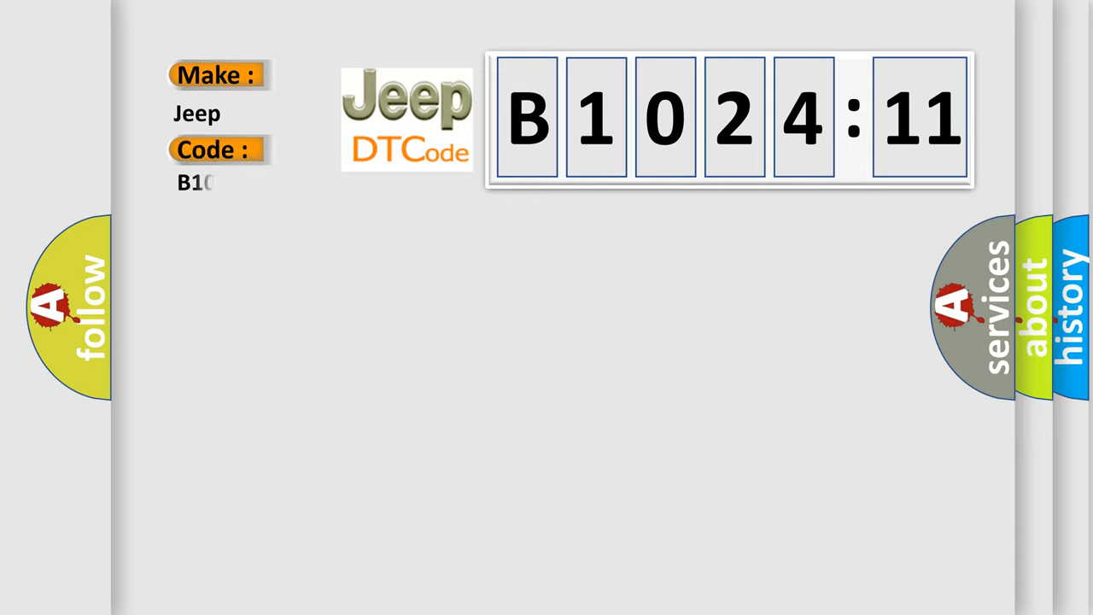
Step: Complete the Code field to B102411 so the slide displays B1024:11
{"action": "type", "text": "02411"}
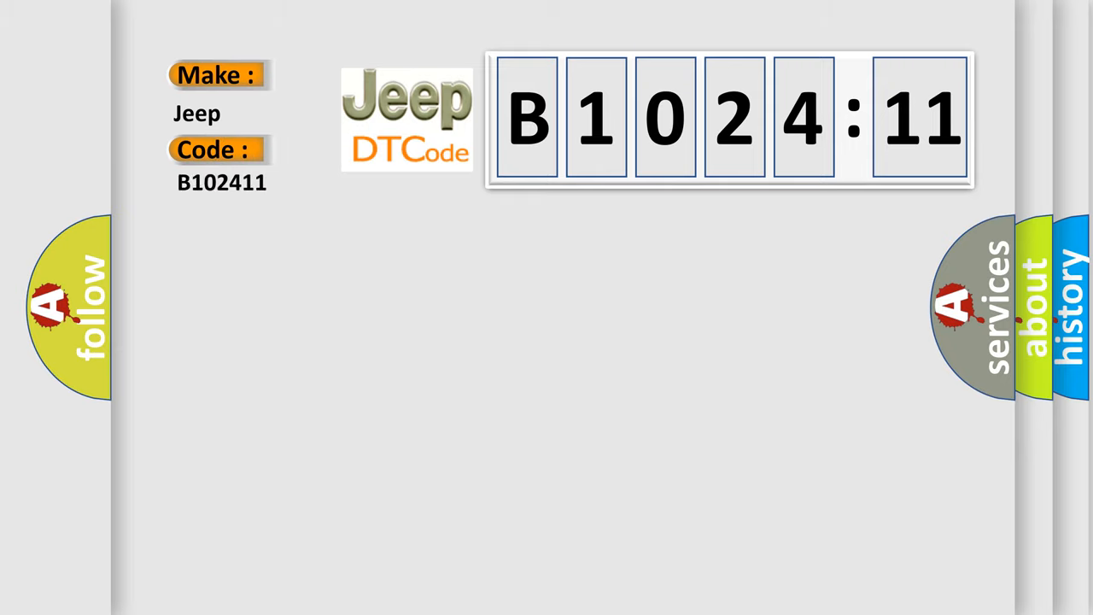